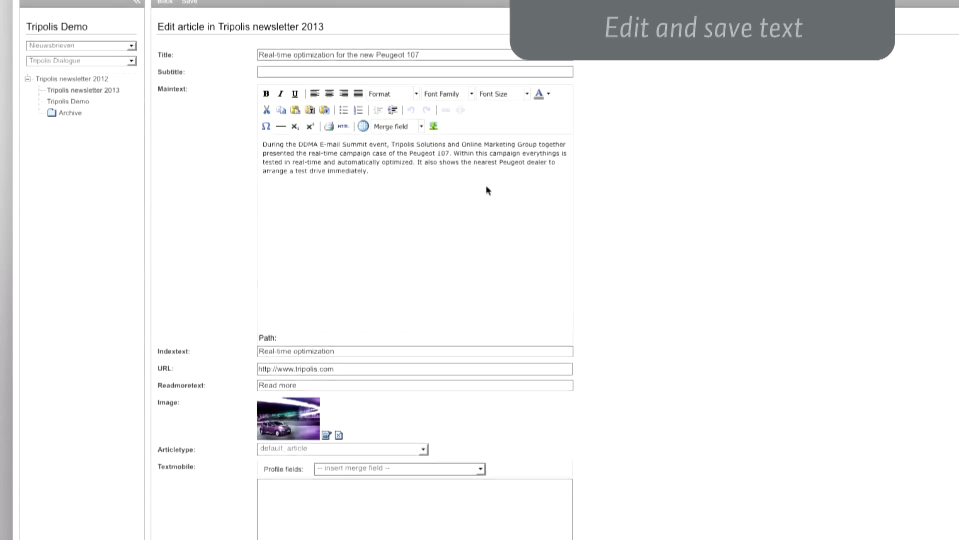
# Open the recent Tripolis Demo article and insert a merge field to personalise its greeting
pyautogui.scroll(-3)
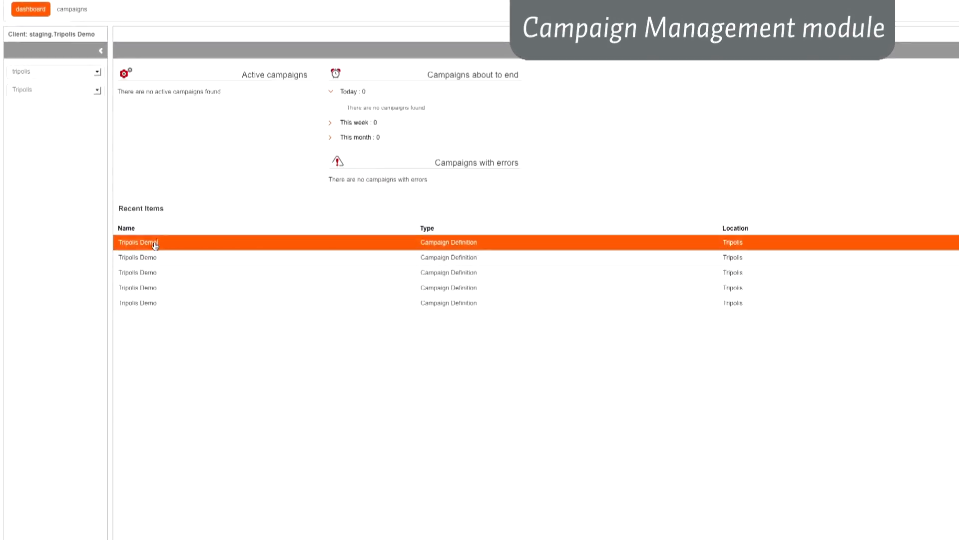
pyautogui.doubleClick(138, 243)
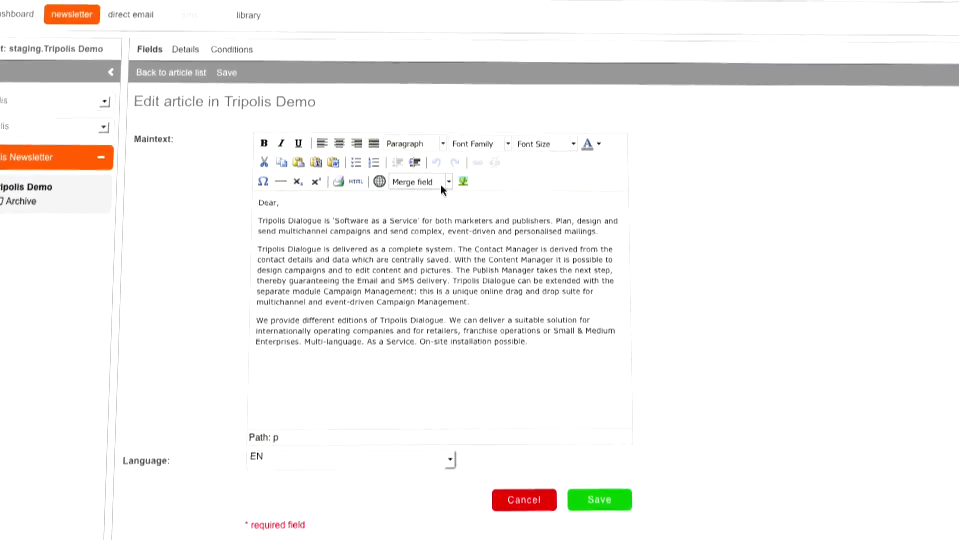
pyautogui.click(420, 181)
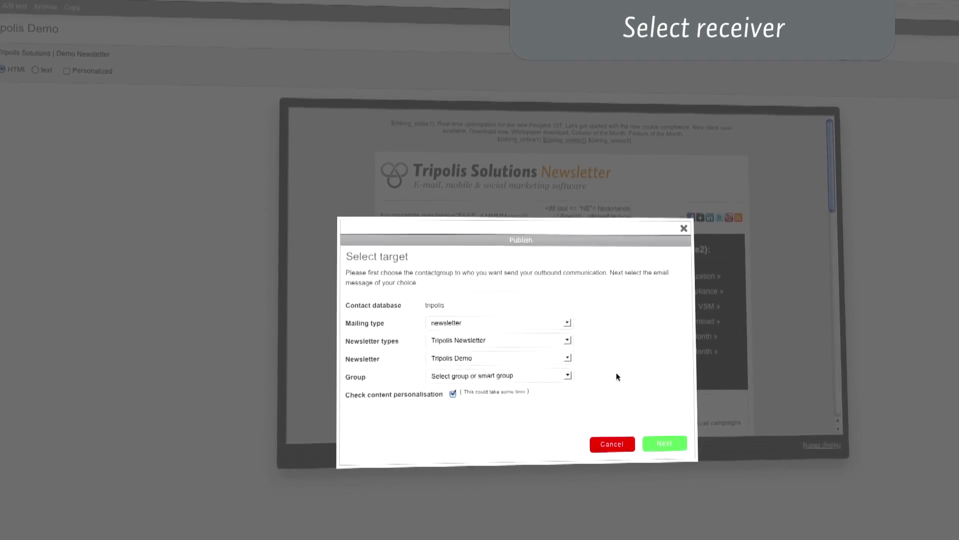
# Send the newsletter to Demo Subscribers now, then view its detailed mailing report
pyautogui.click(499, 375)
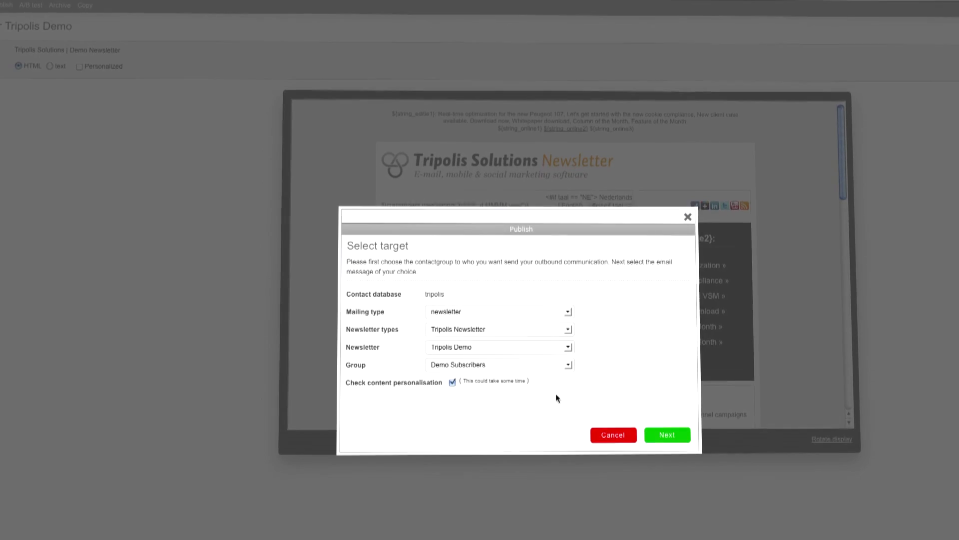
pyautogui.click(667, 434)
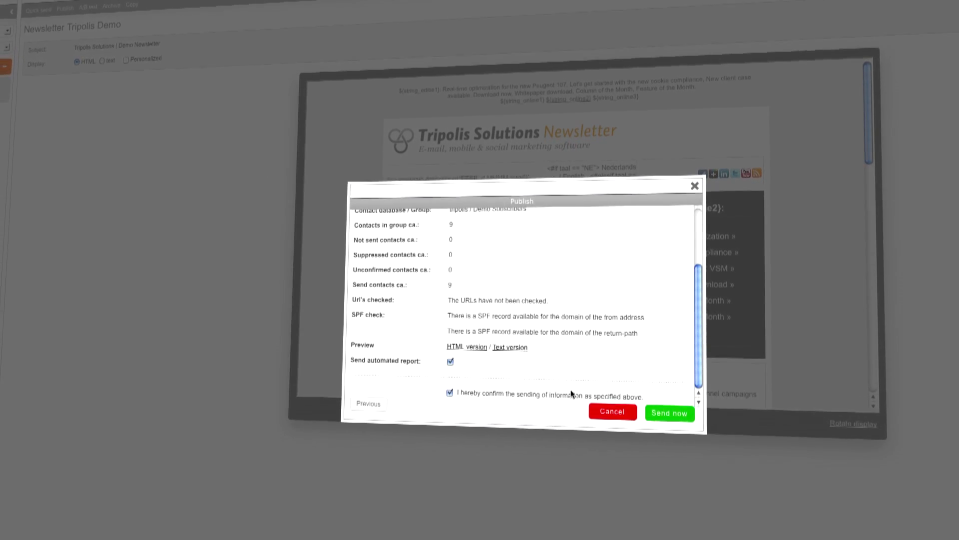
pyautogui.click(668, 413)
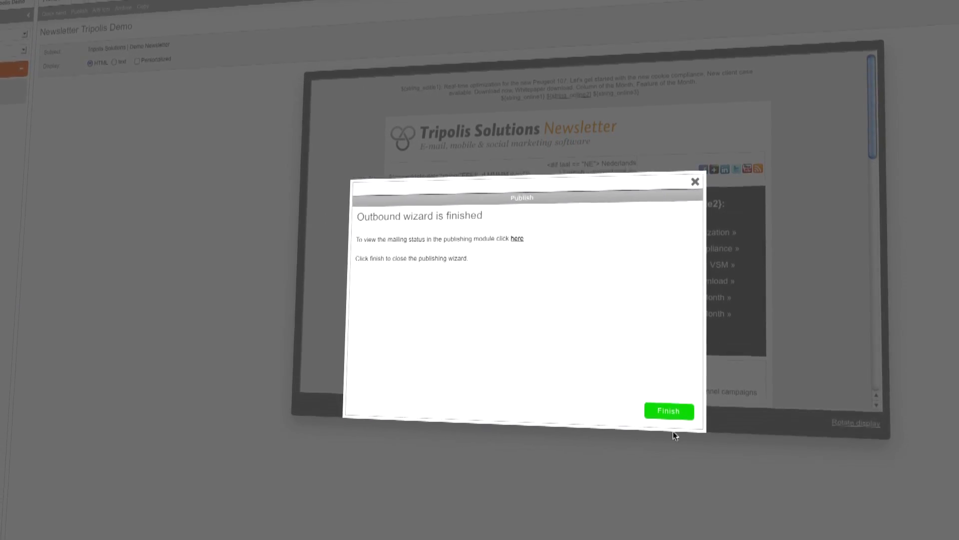
pyautogui.click(669, 411)
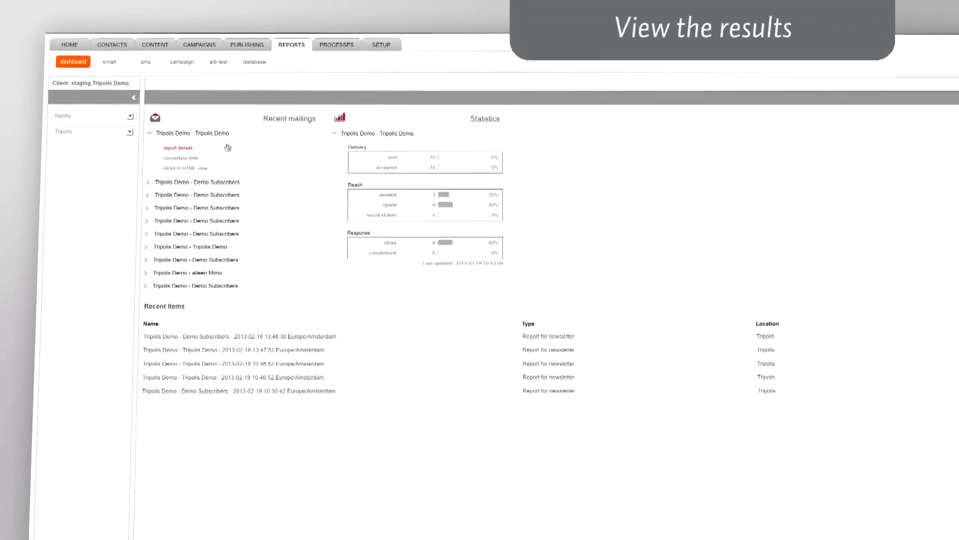
pyautogui.click(177, 148)
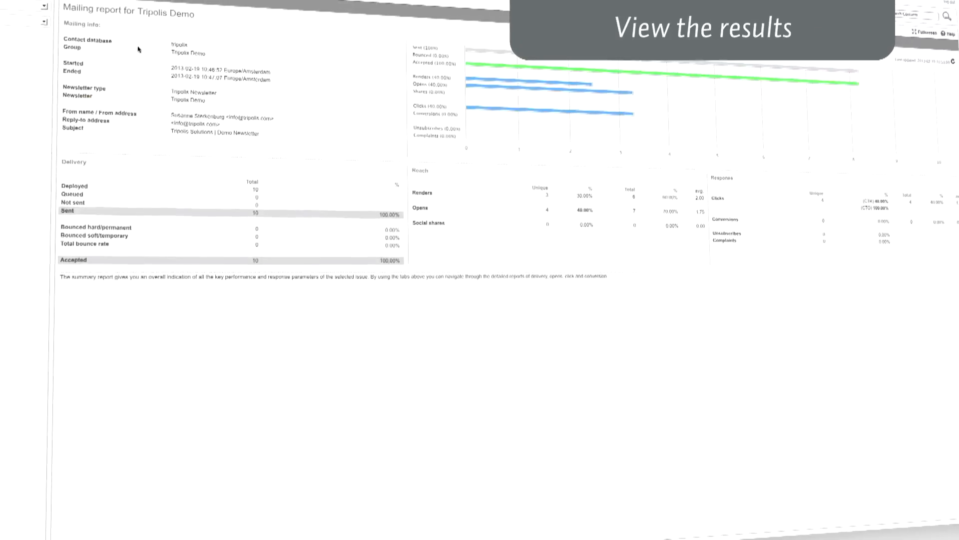